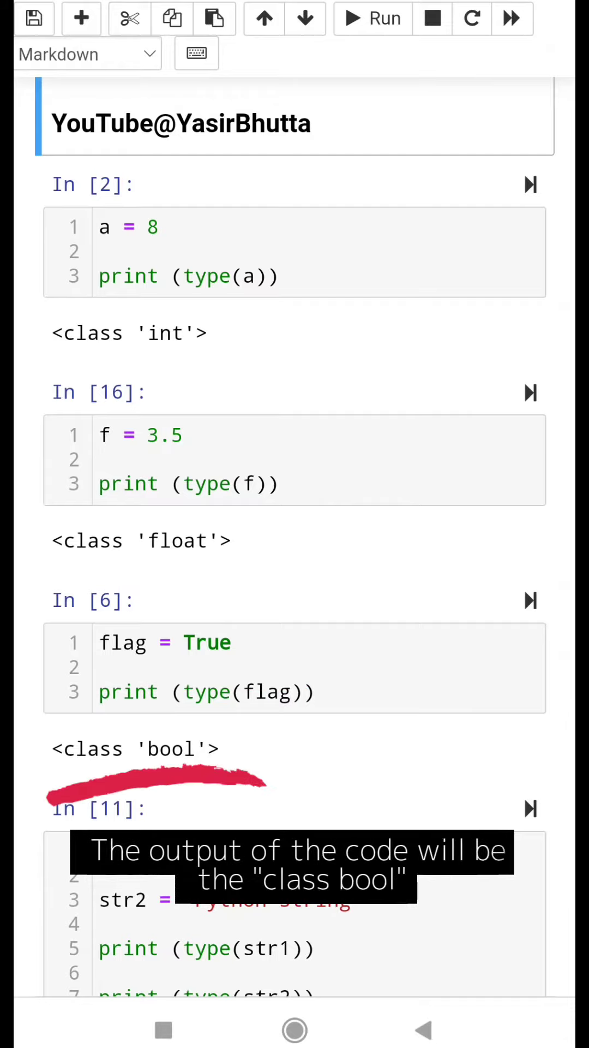
scroll(down, 3)
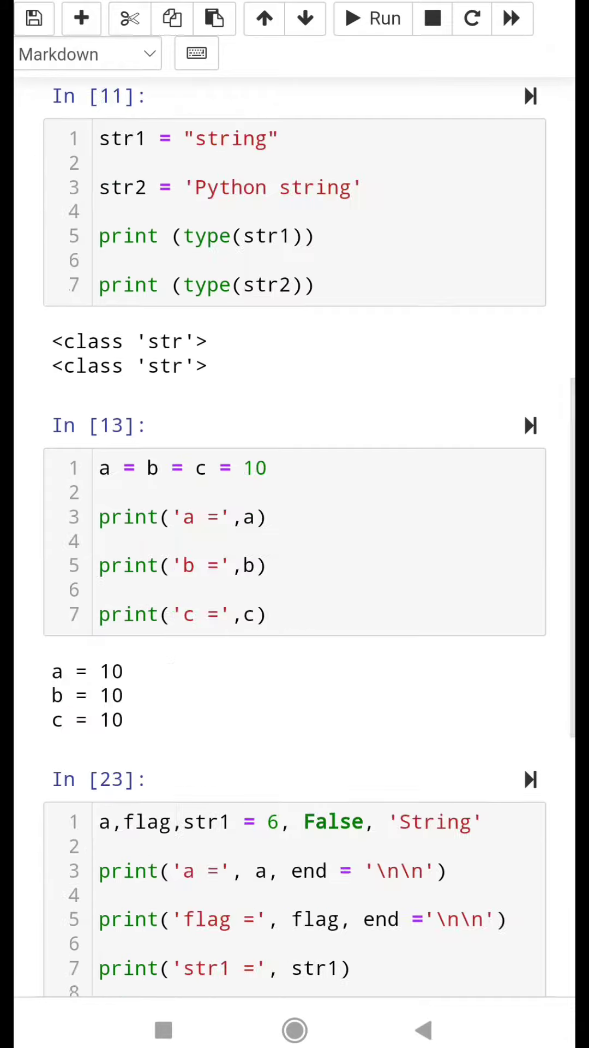